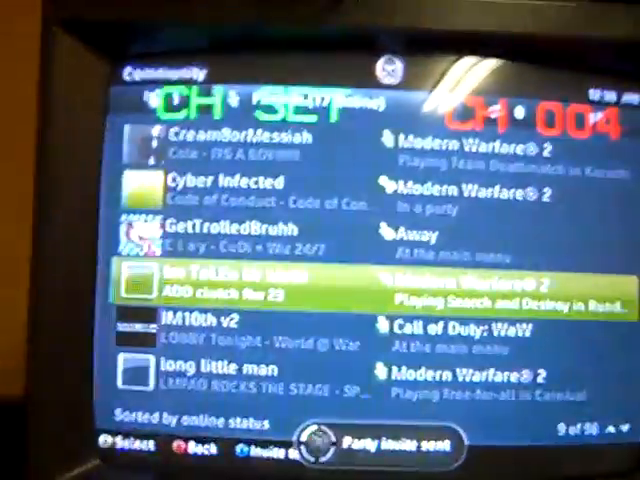
pyautogui.scroll(-3)
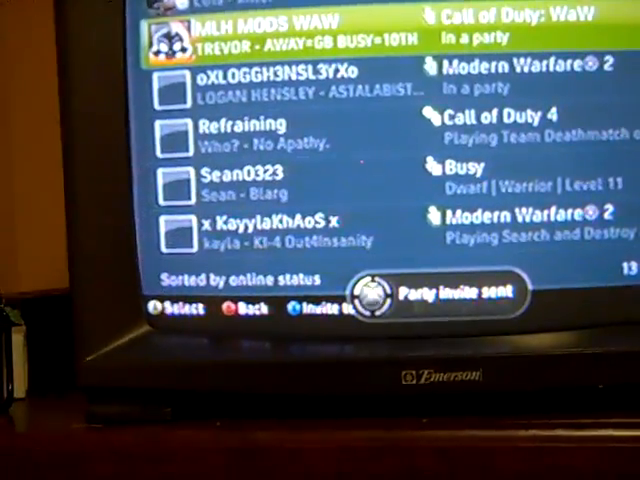
pyautogui.scroll(-3)
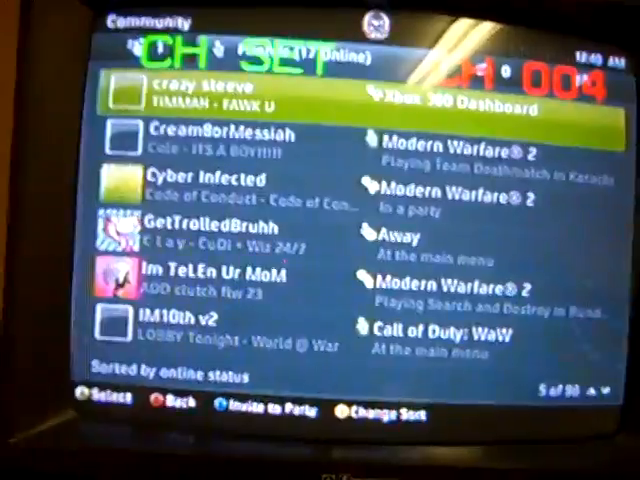
pyautogui.scroll(-3)
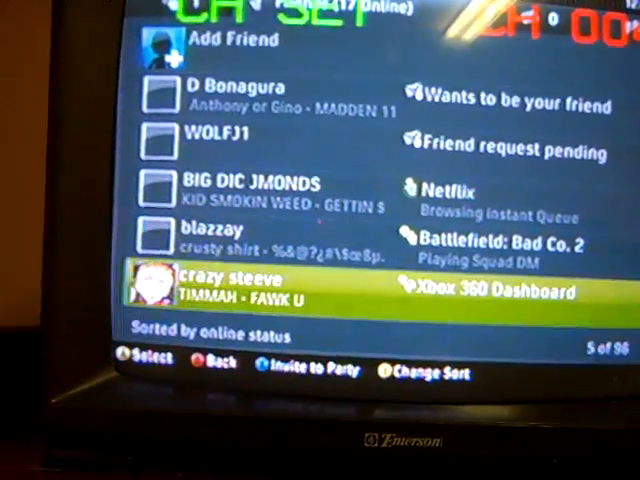